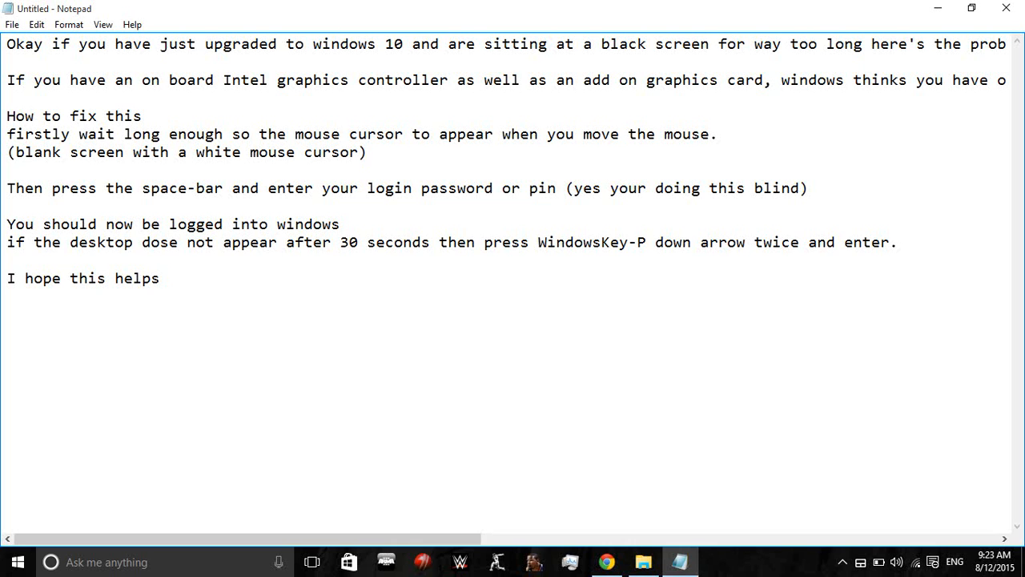
{"action": "double_click", "coordinate": [560, 134]}
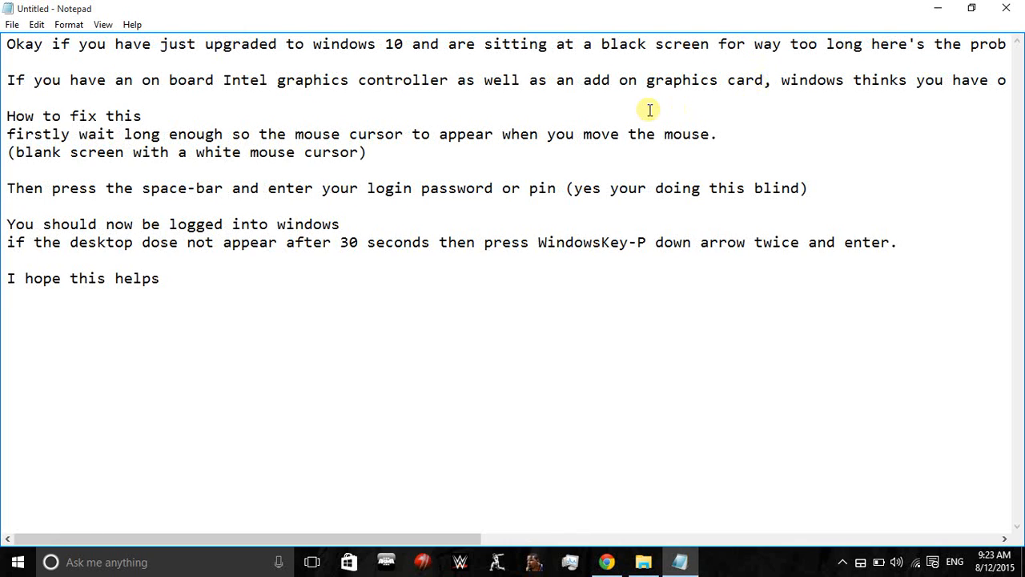
{"action": "mouse_move", "coordinate": [550, 142]}
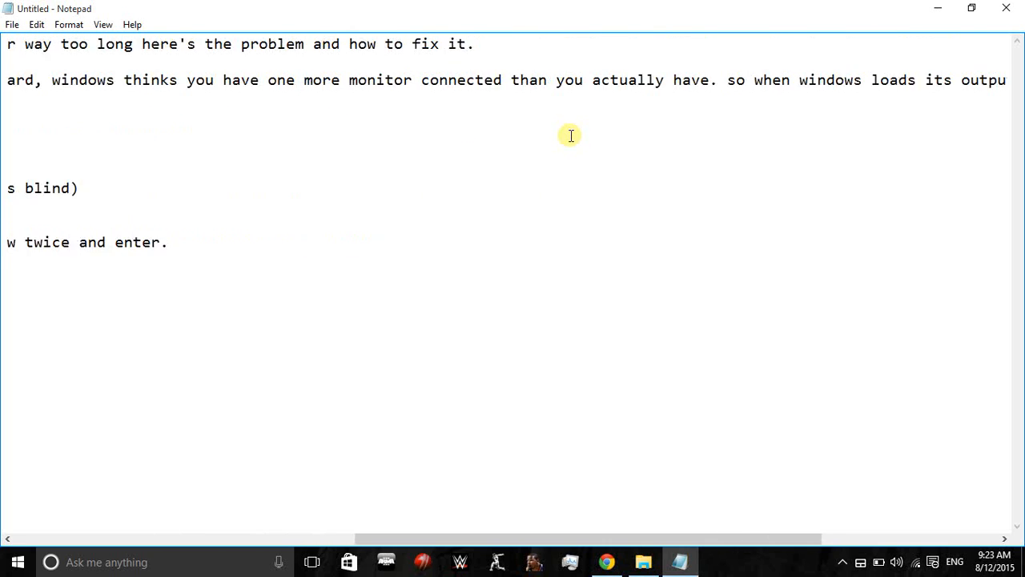
{"action": "scroll", "scroll_direction": "right", "scroll_amount": 3}
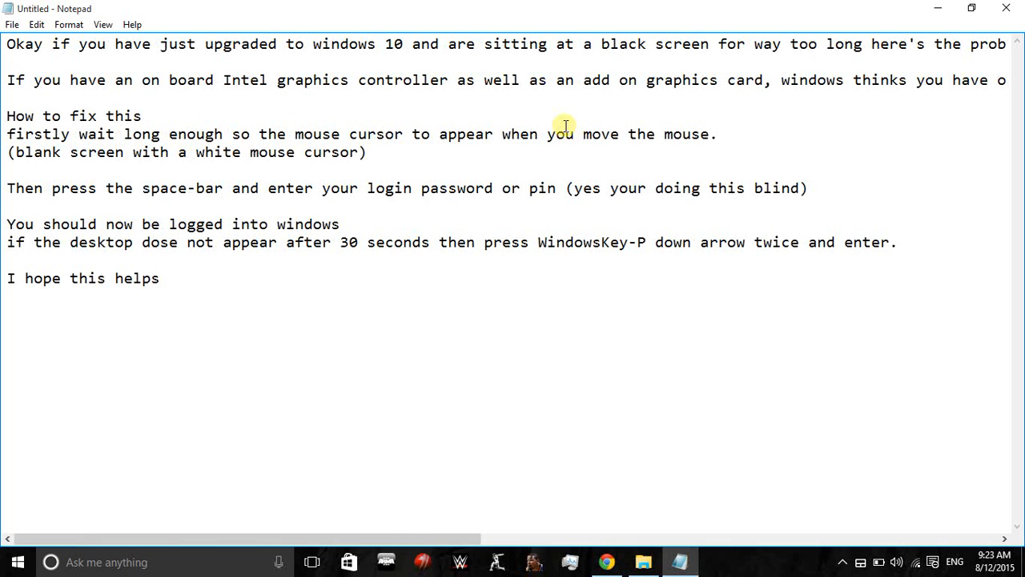
{"action": "mouse_move", "coordinate": [555, 120]}
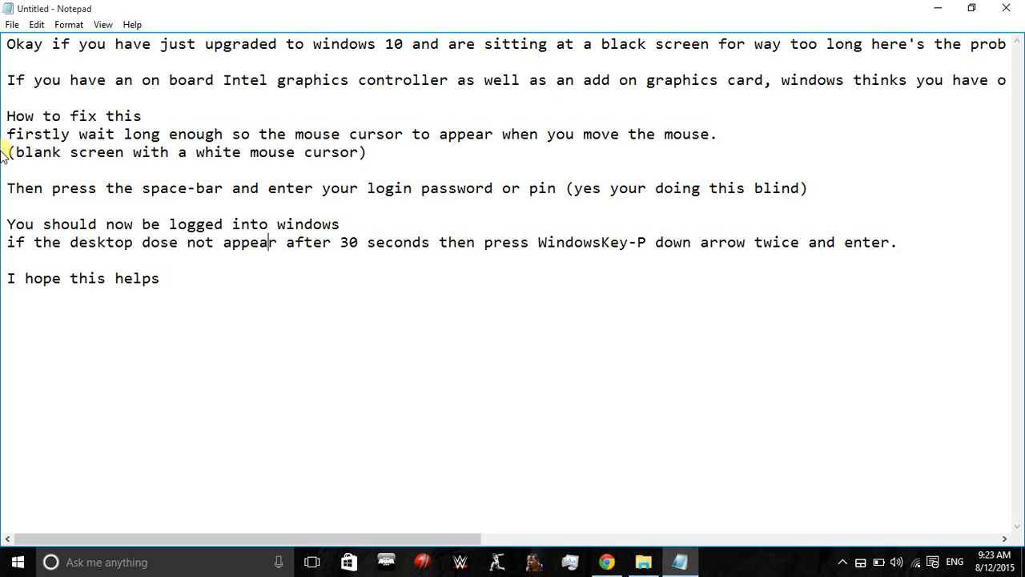
{"action": "mouse_move", "coordinate": [7, 189]}
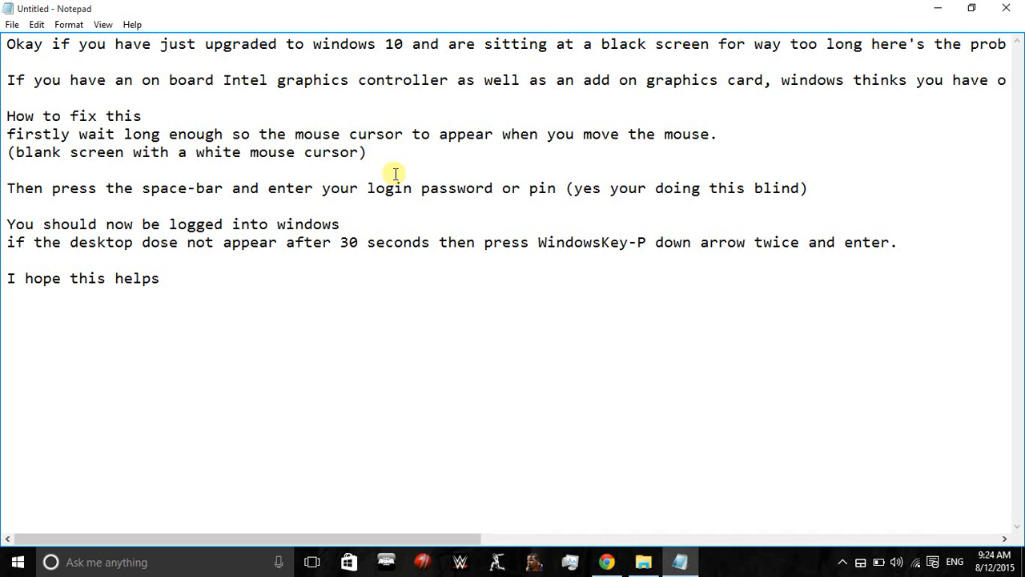
{"action": "left_click", "coordinate": [270, 242]}
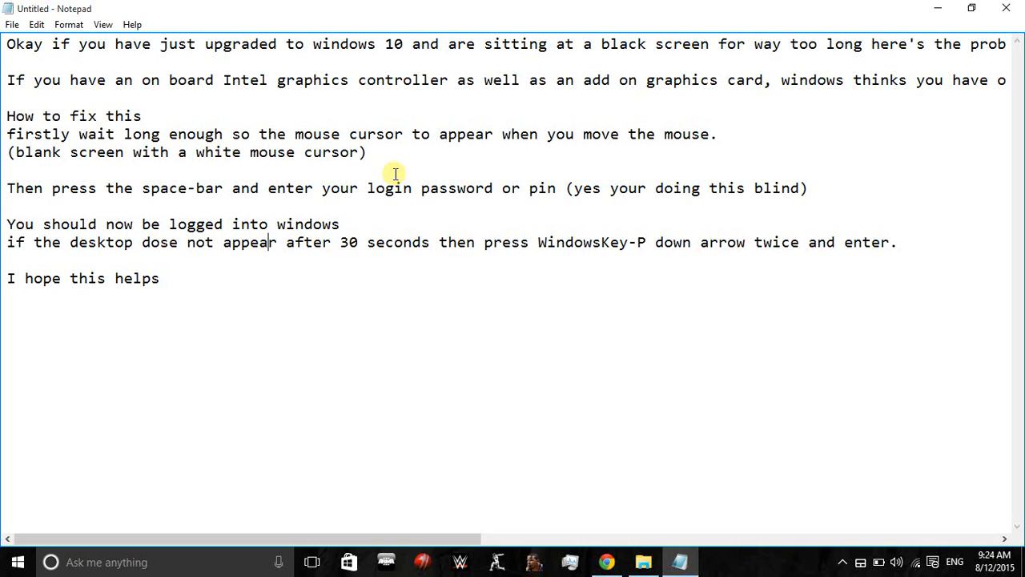
{"action": "mouse_move", "coordinate": [488, 207]}
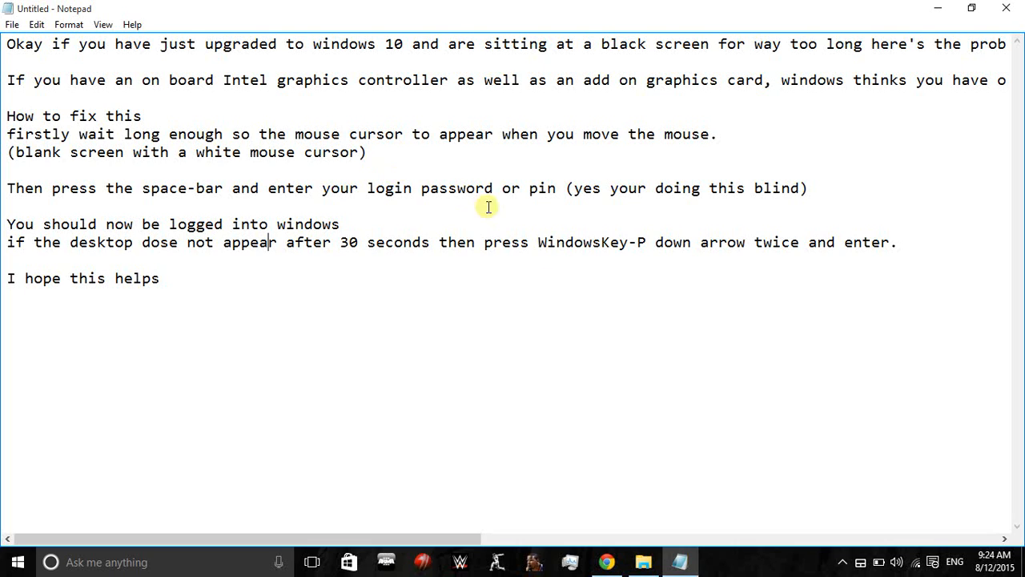
{"action": "mouse_move", "coordinate": [536, 176]}
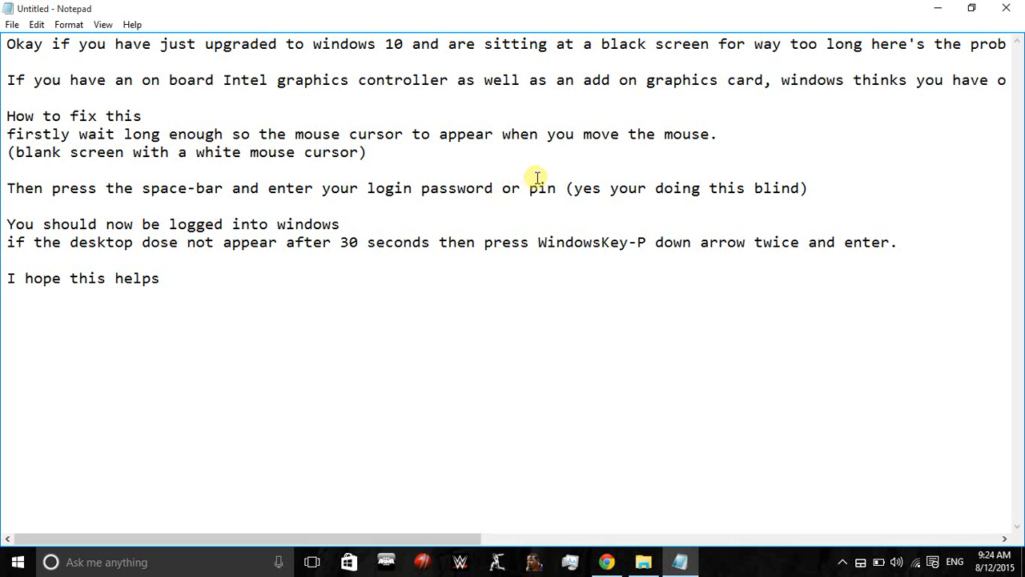